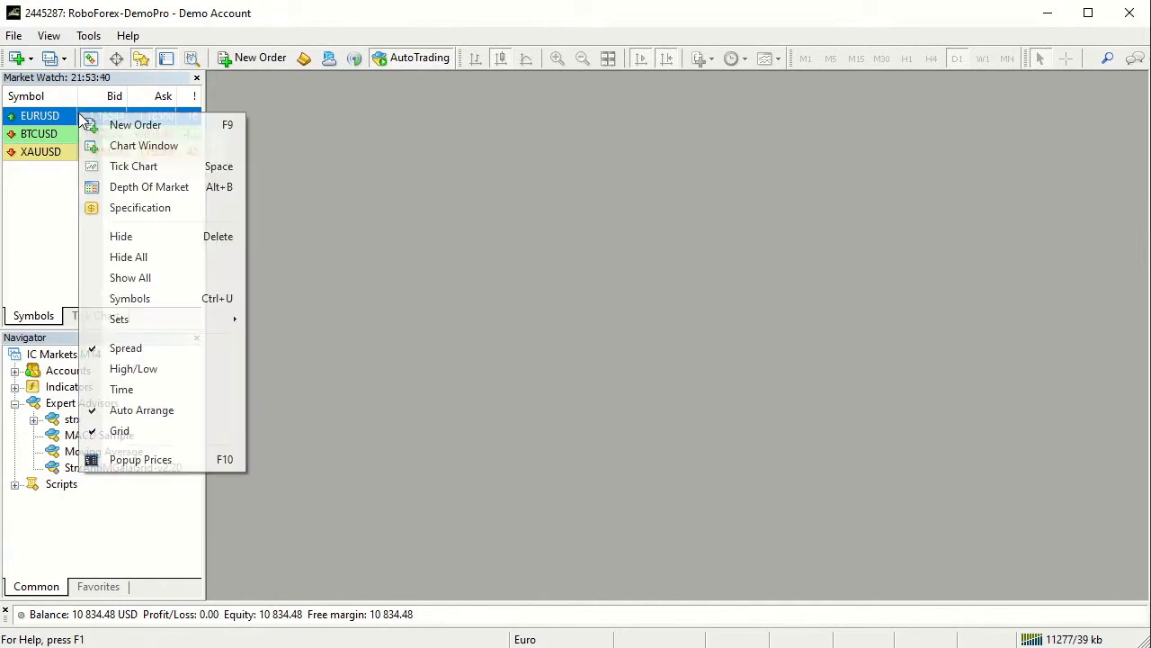
mouse_move(144, 146)
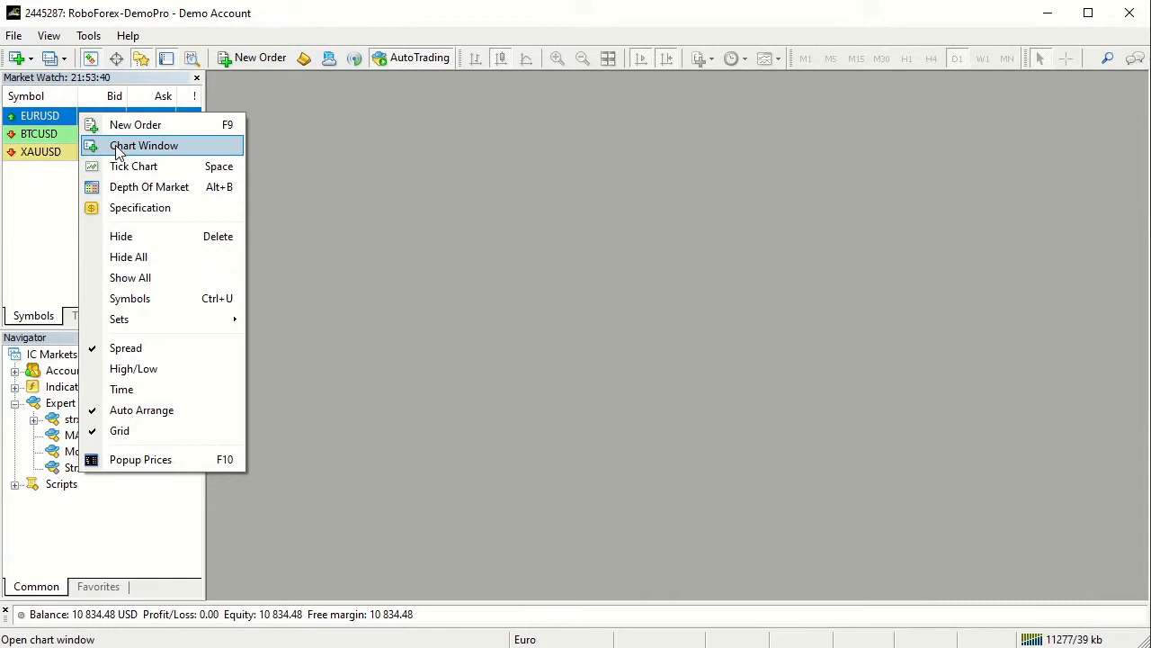
Step: Open a new EURUSD chart window from Market Watch
click(144, 146)
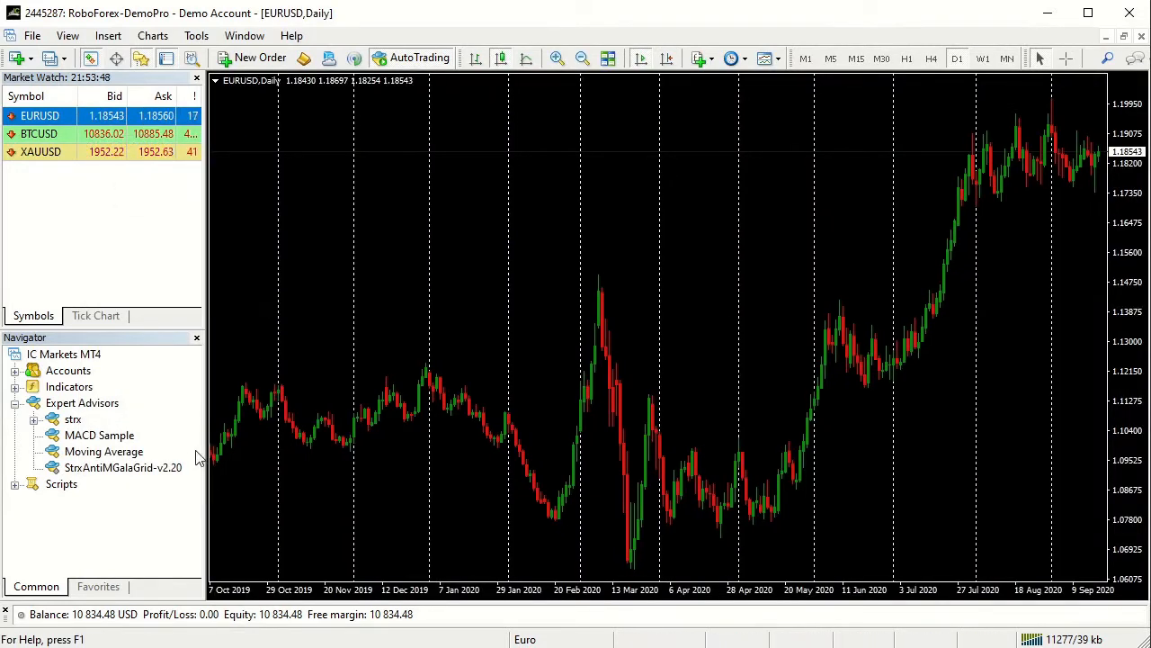
Step: Attach the StrxAntiMGalaGrid-v2.20 expert to the EURUSD chart from Navigator
right_click(123, 467)
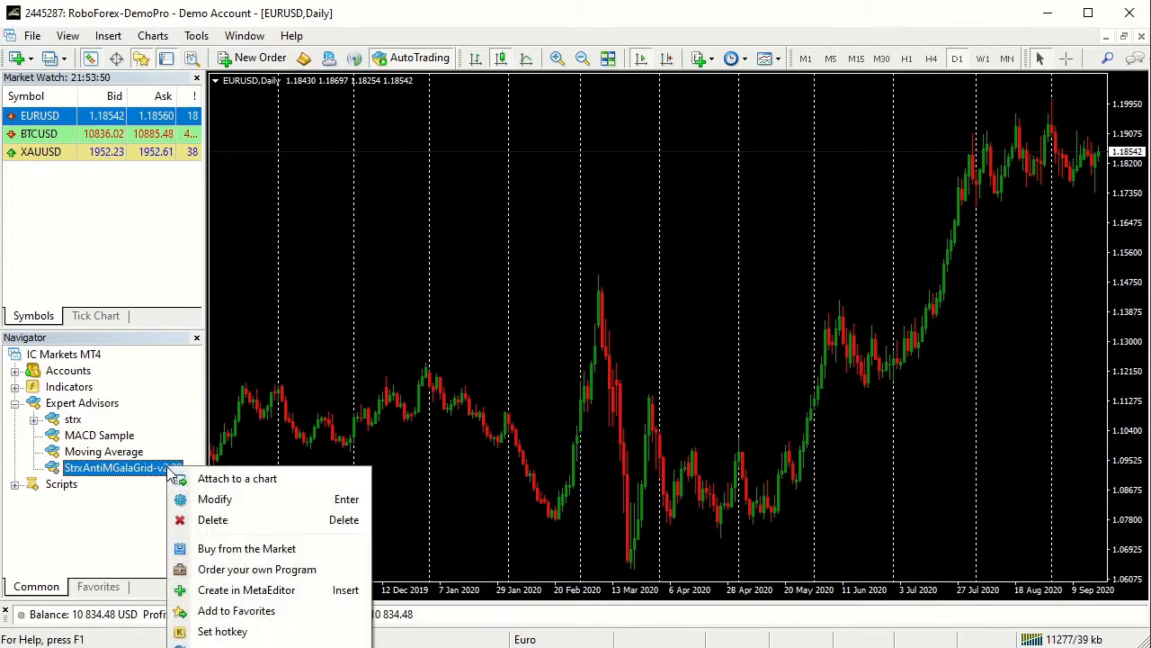
mouse_move(250, 478)
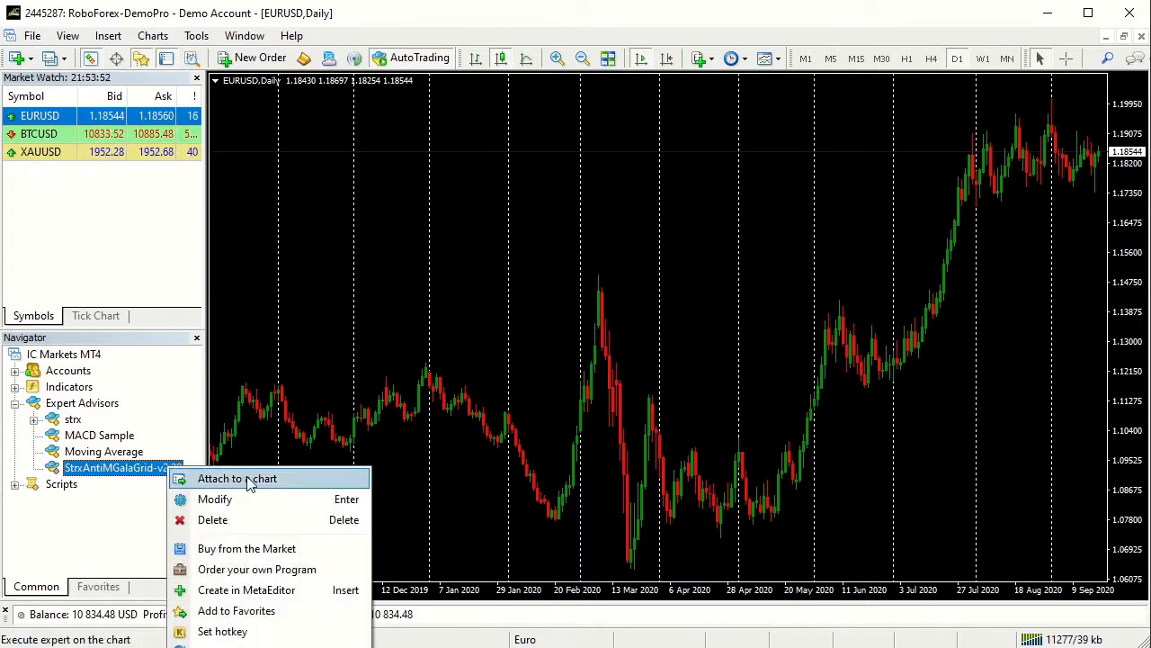
click(237, 478)
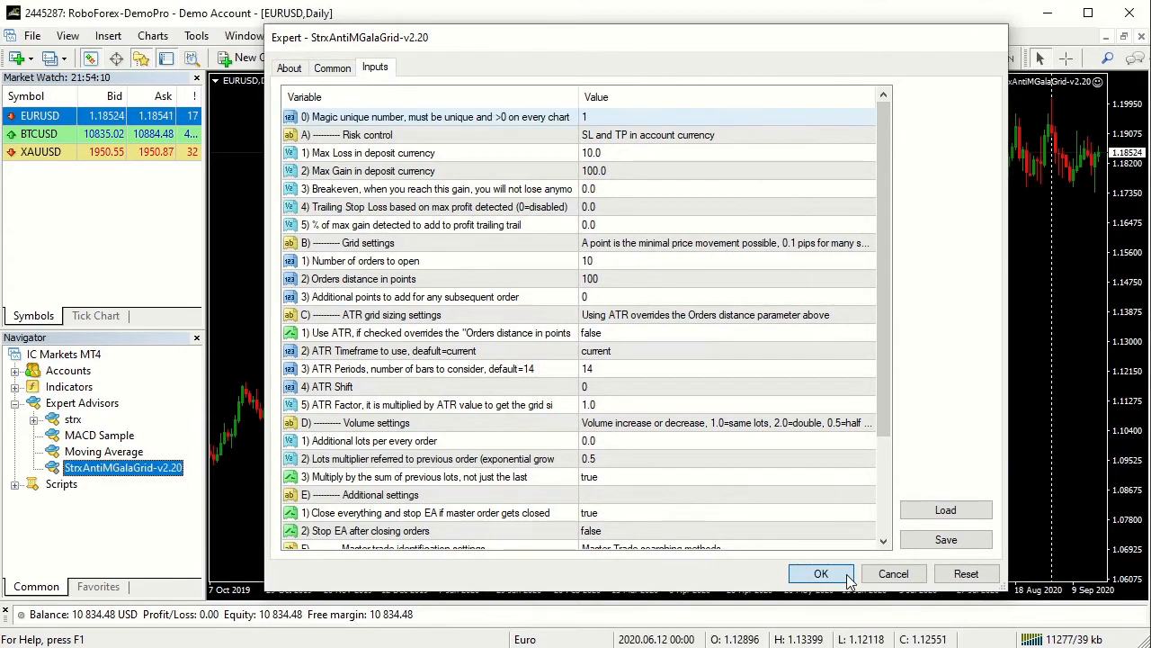
Step: Confirm the expert's input settings and enable chart shift after the latest bar
click(821, 573)
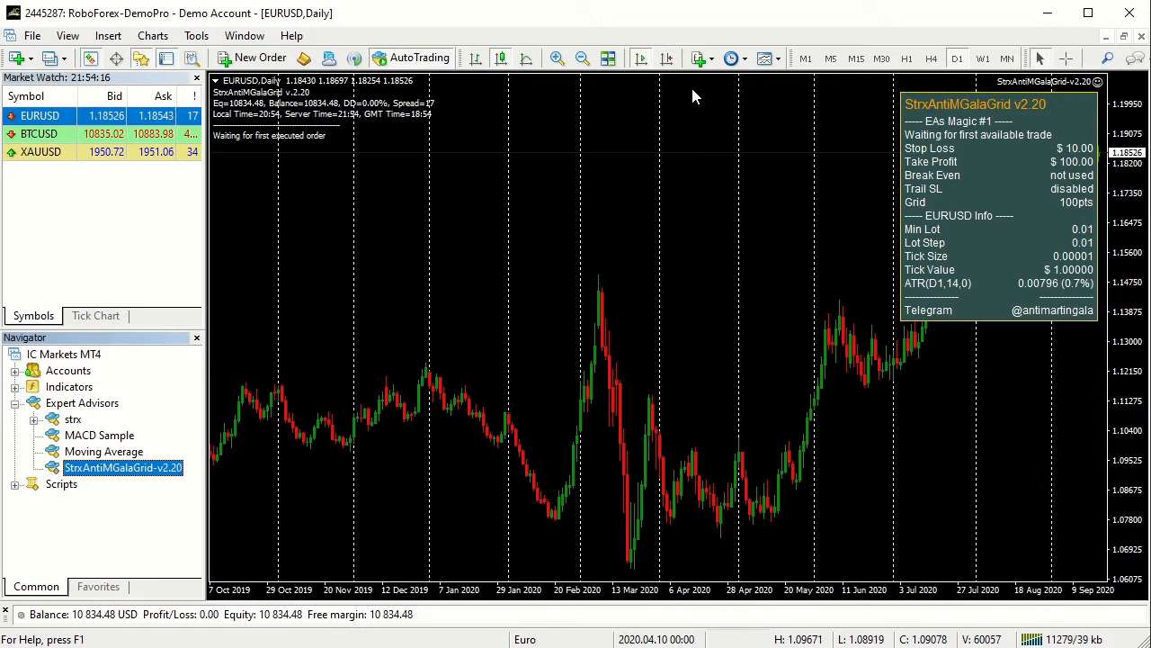
mouse_move(667, 58)
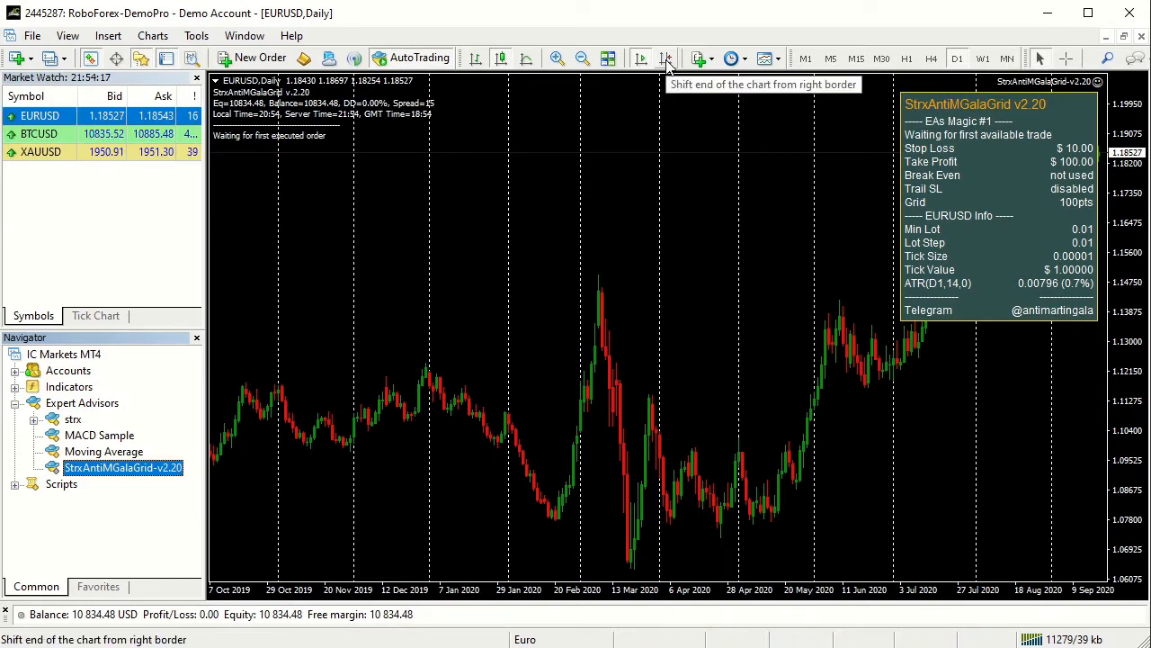
click(668, 58)
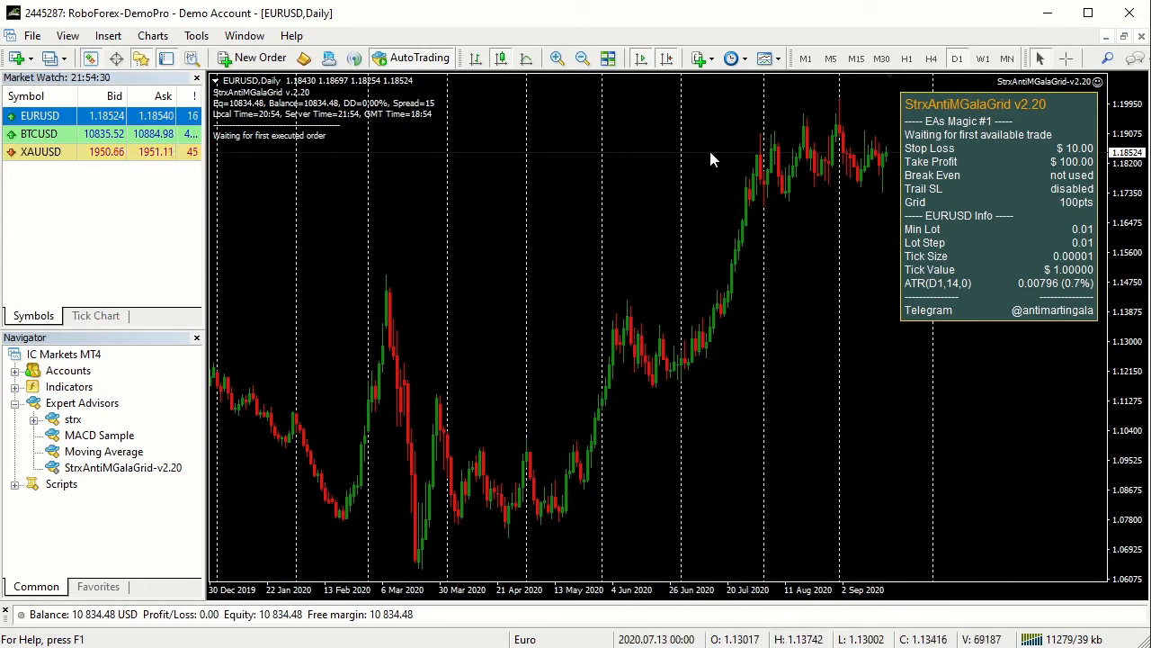
mouse_move(825, 135)
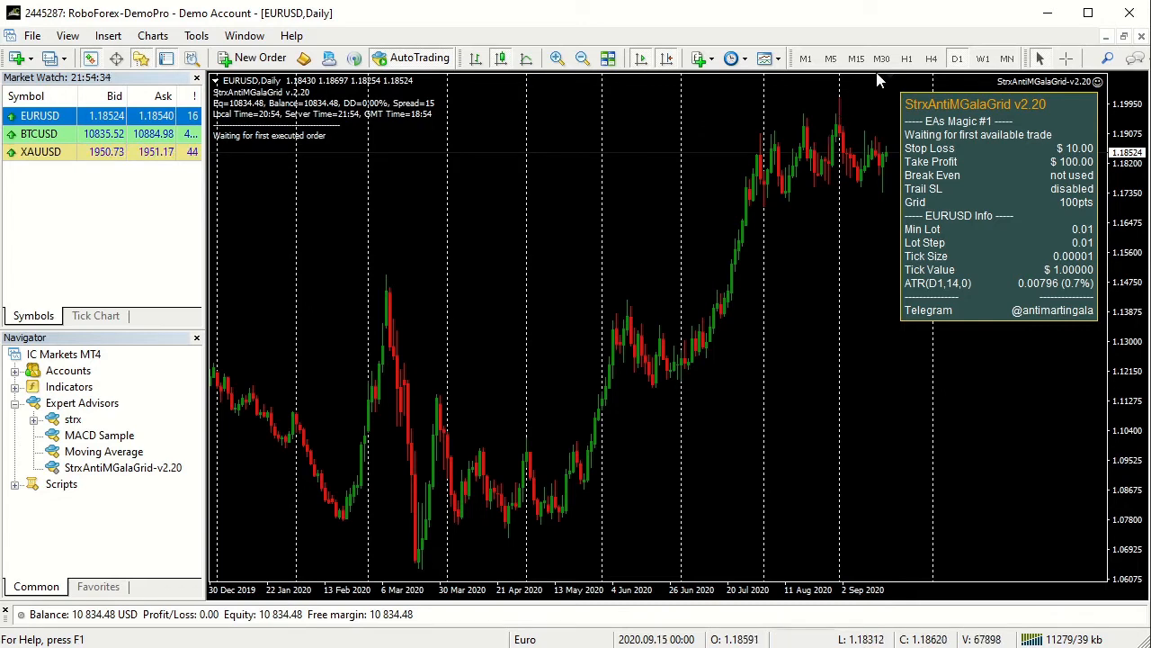
Step: Switch the EURUSD chart to the H1 timeframe
click(907, 58)
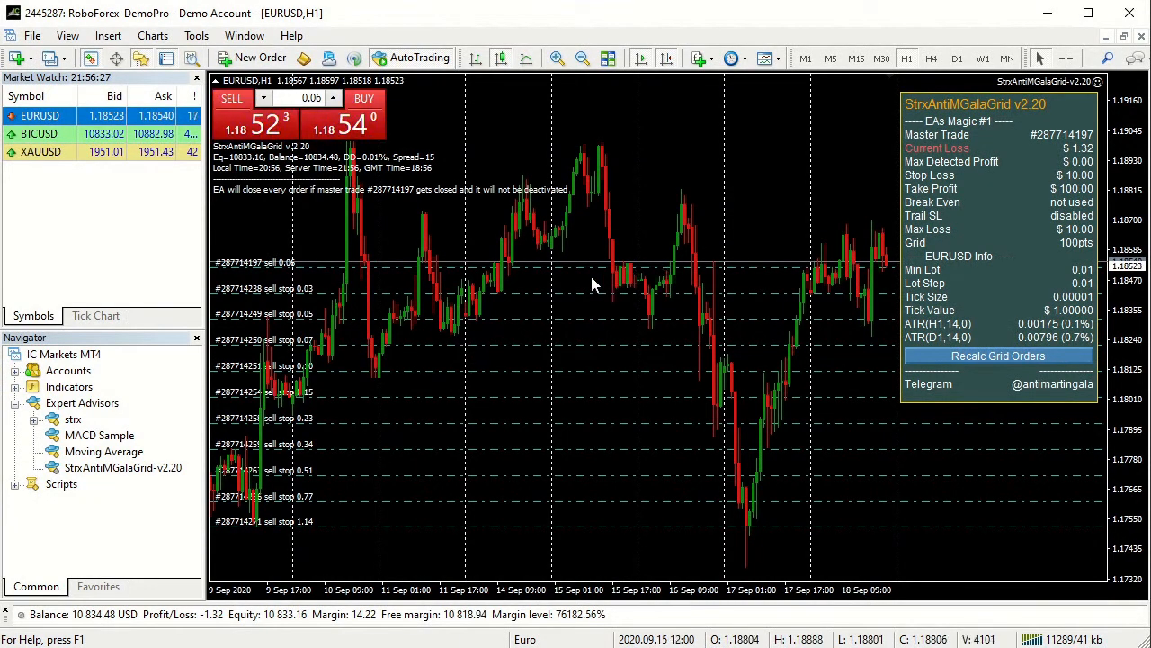
mouse_move(585, 273)
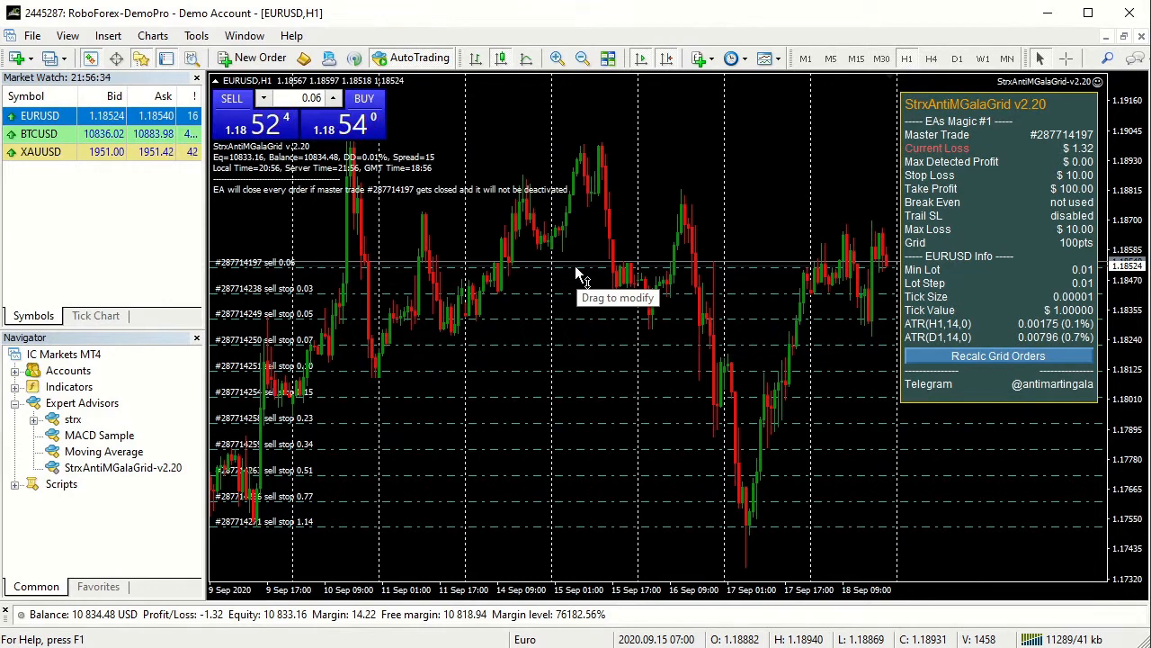
Step: Close the master sell trade from the chart and dismiss the EA's alert
right_click(580, 272)
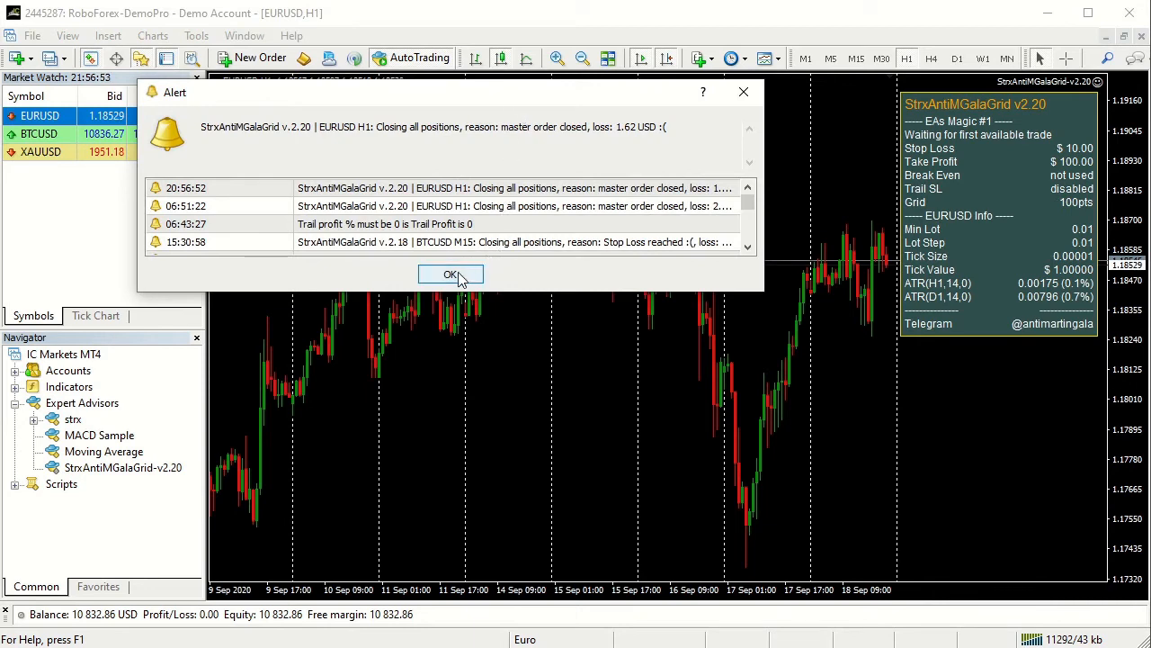
click(450, 275)
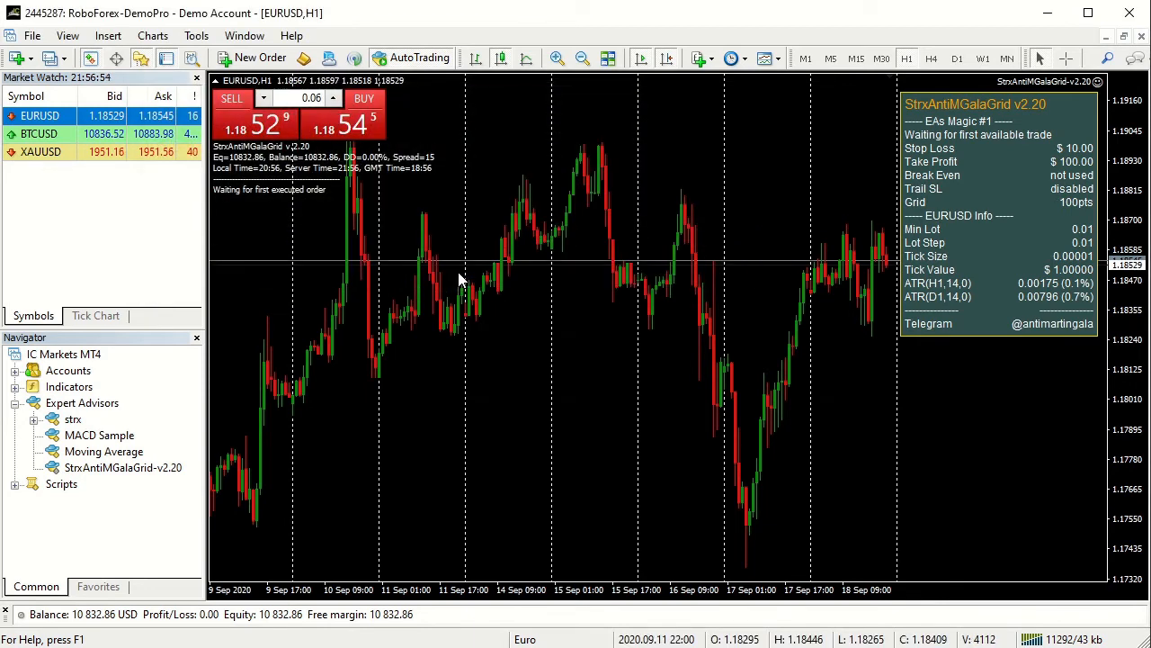